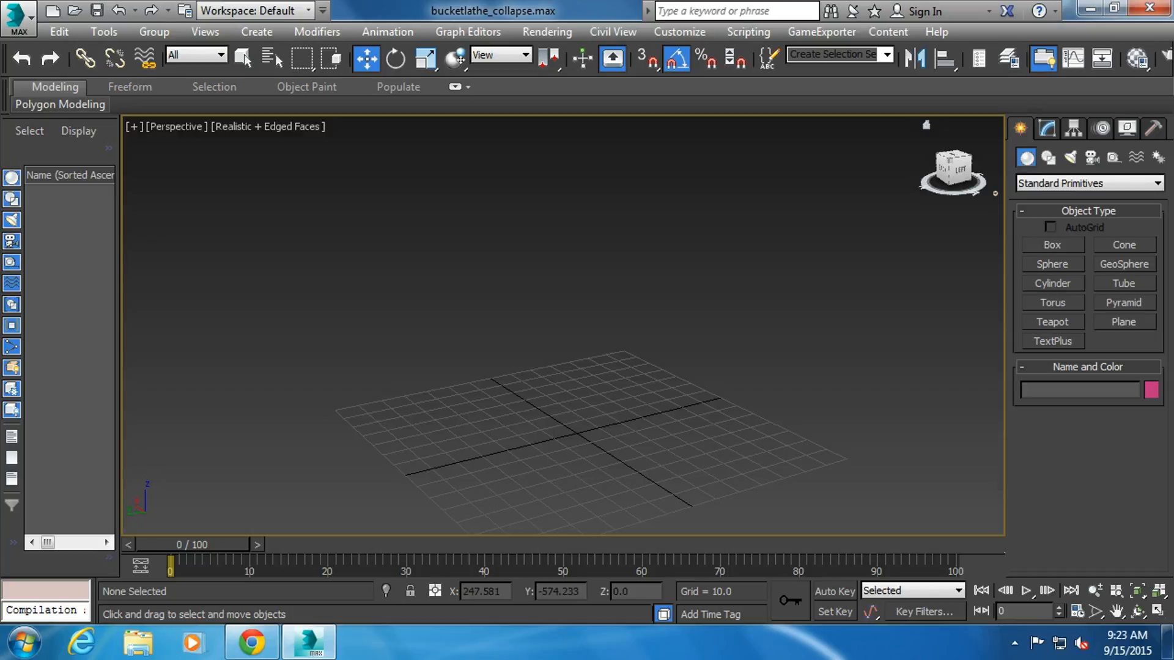
# - Create a cone primitive wider at the top than the base, like a bucket
pyautogui.click(1123, 245)
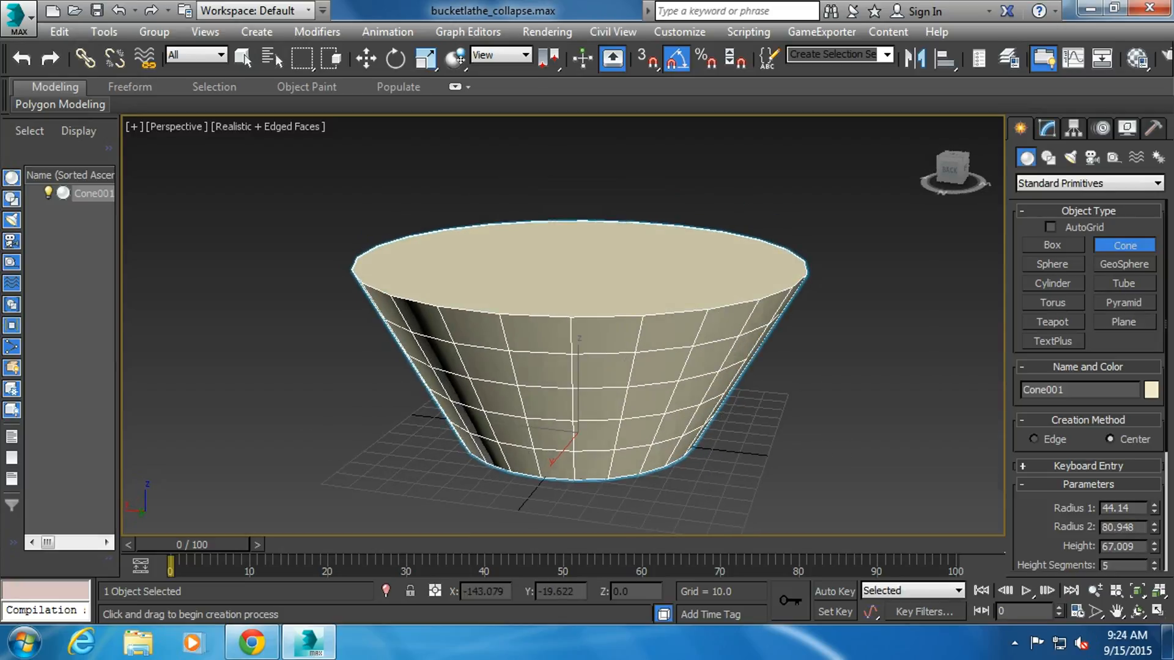
# - Give the cone 1 height segment, 1 cap segment, 22 sides and no smoothing
pyautogui.scroll(-3)
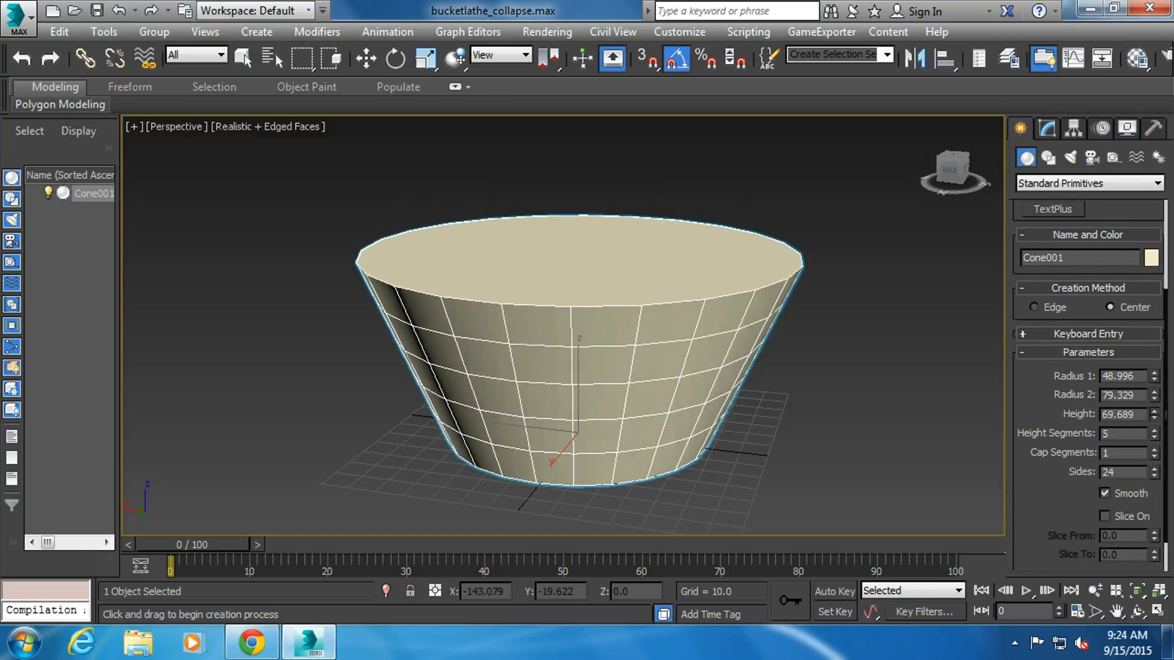
pyautogui.click(1154, 436)
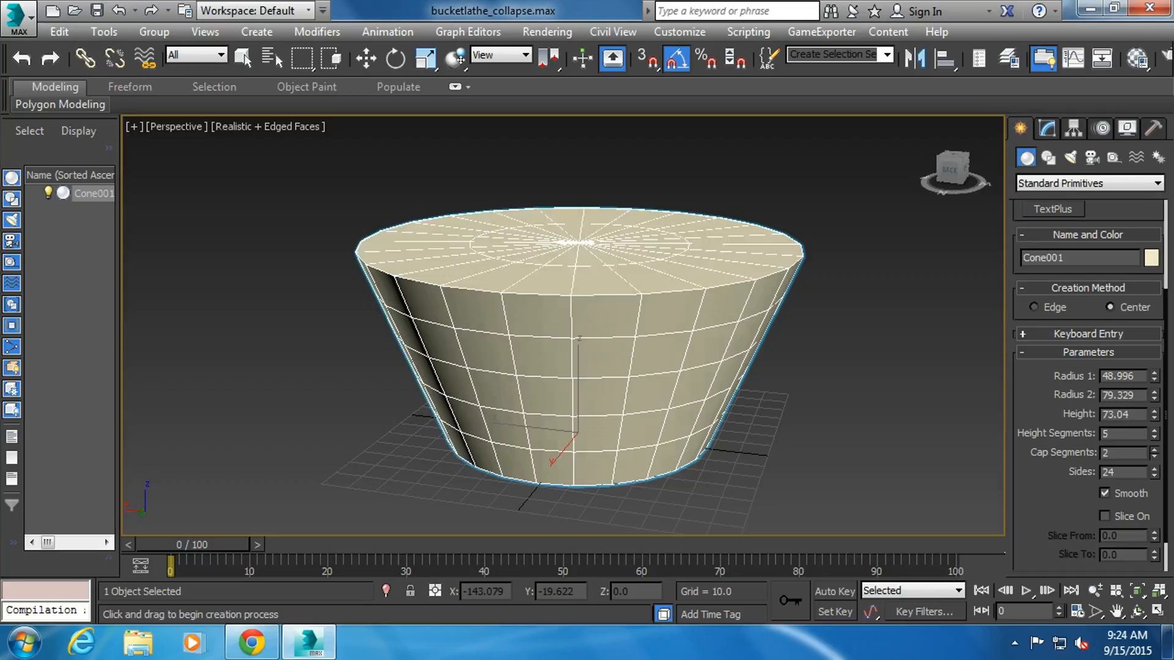
pyautogui.click(1152, 452)
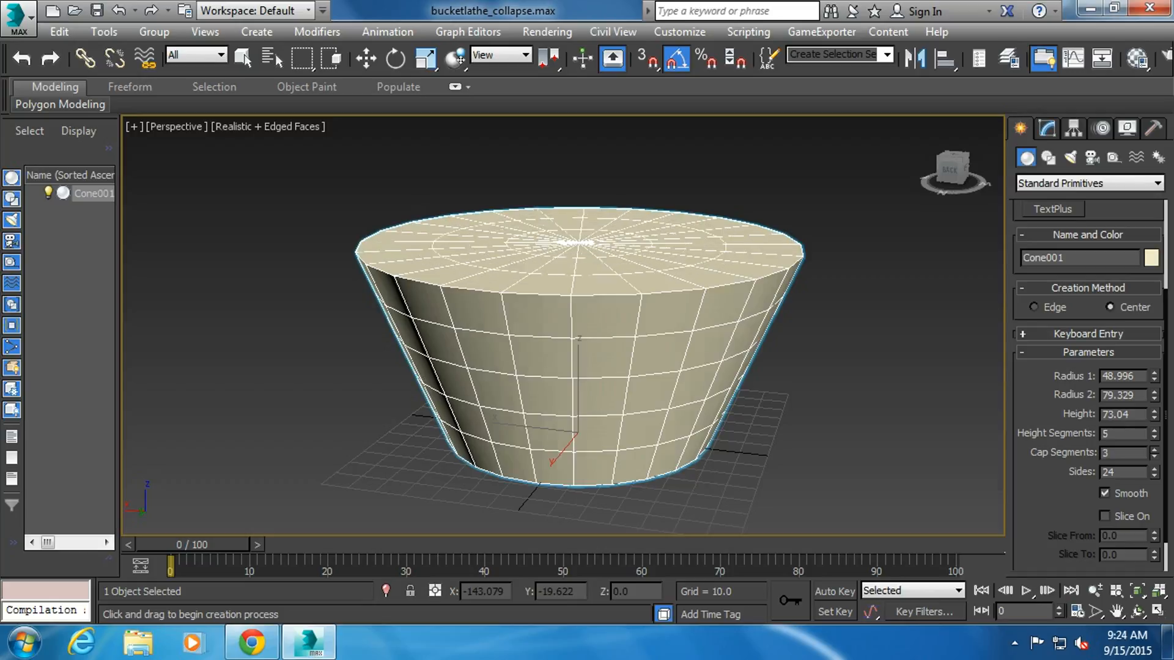
pyautogui.click(1153, 455)
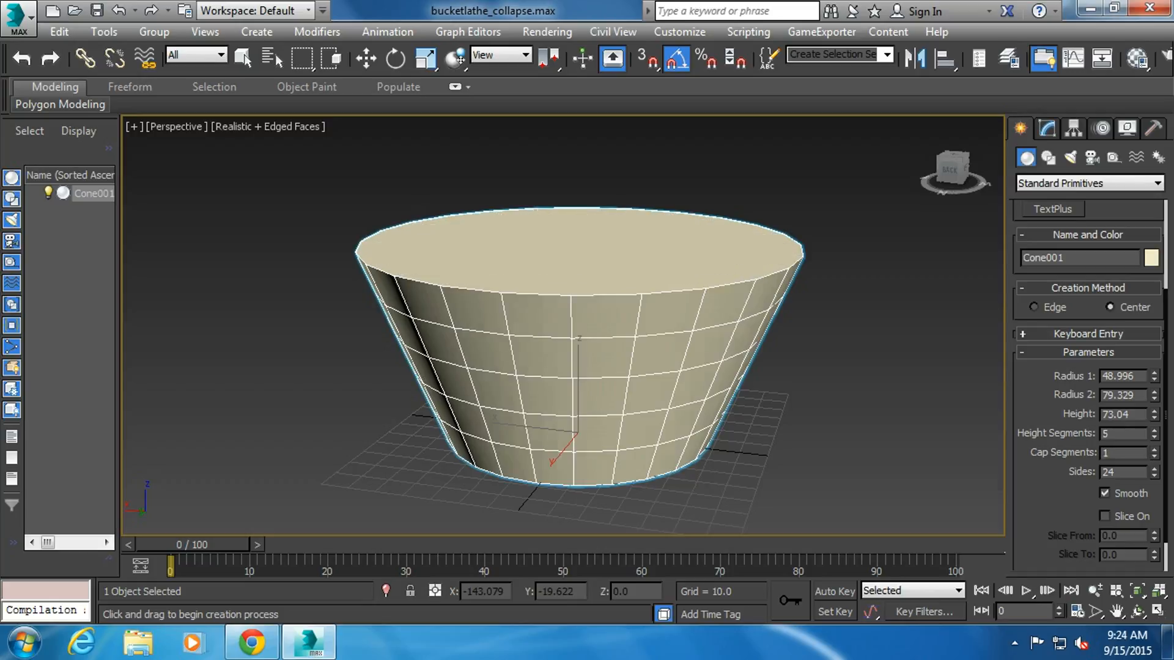
pyautogui.click(1154, 475)
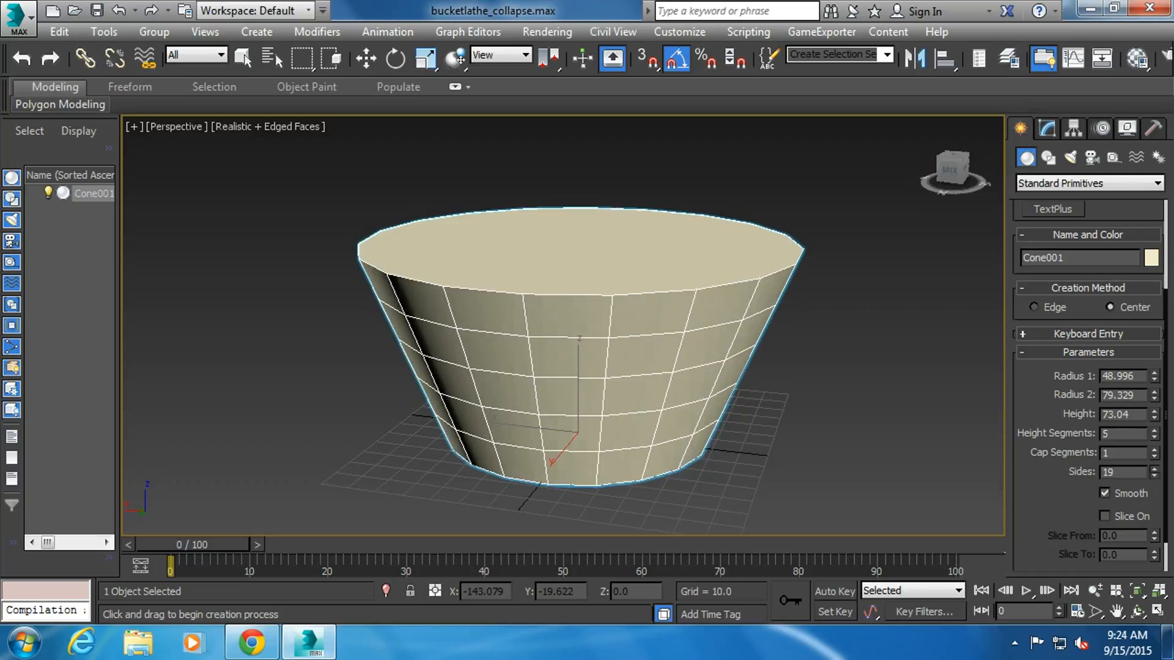
pyautogui.click(1152, 475)
pyautogui.write('b')
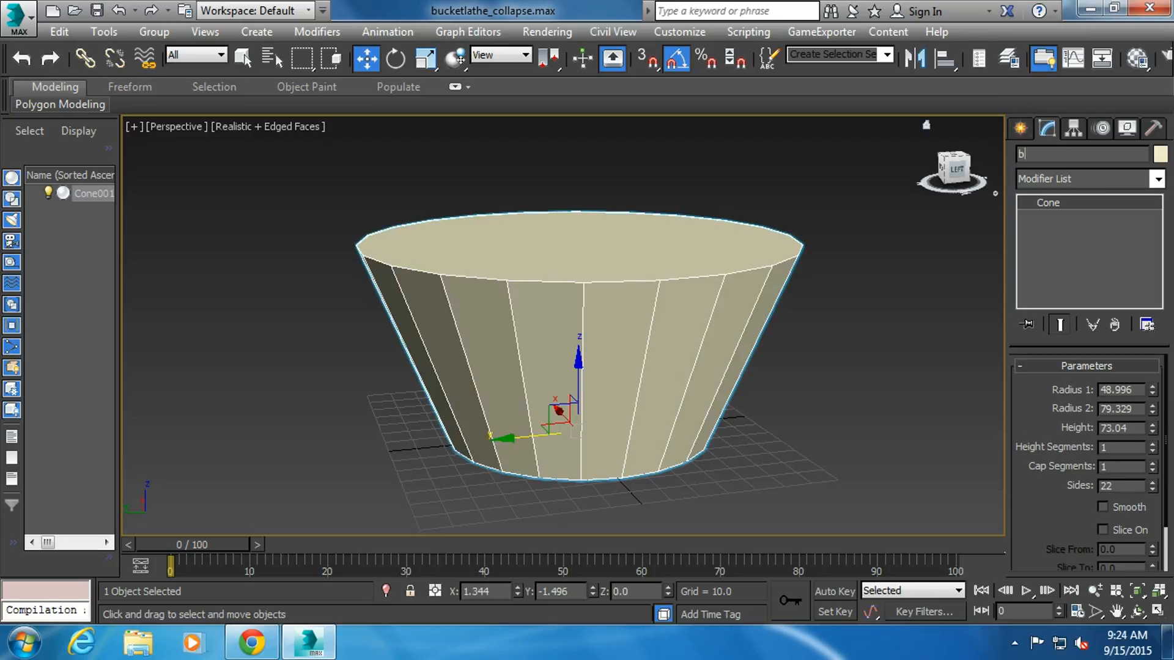
# - Name the cone object bucketwoodpanels
pyautogui.write('ucket')
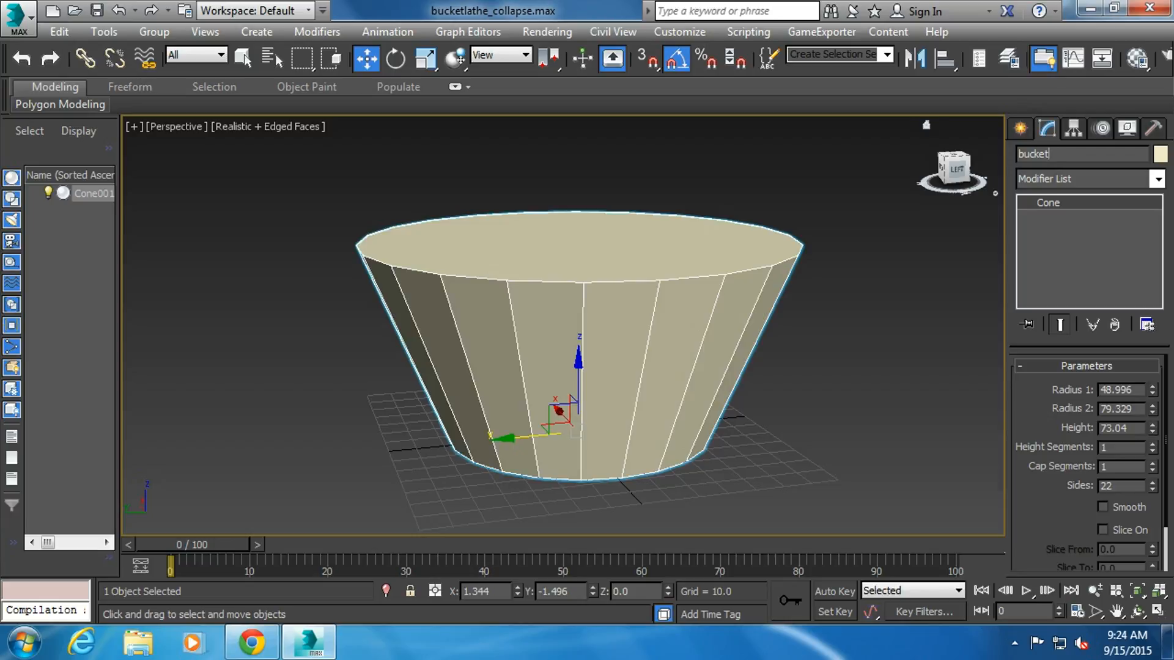
pyautogui.write('woodp')
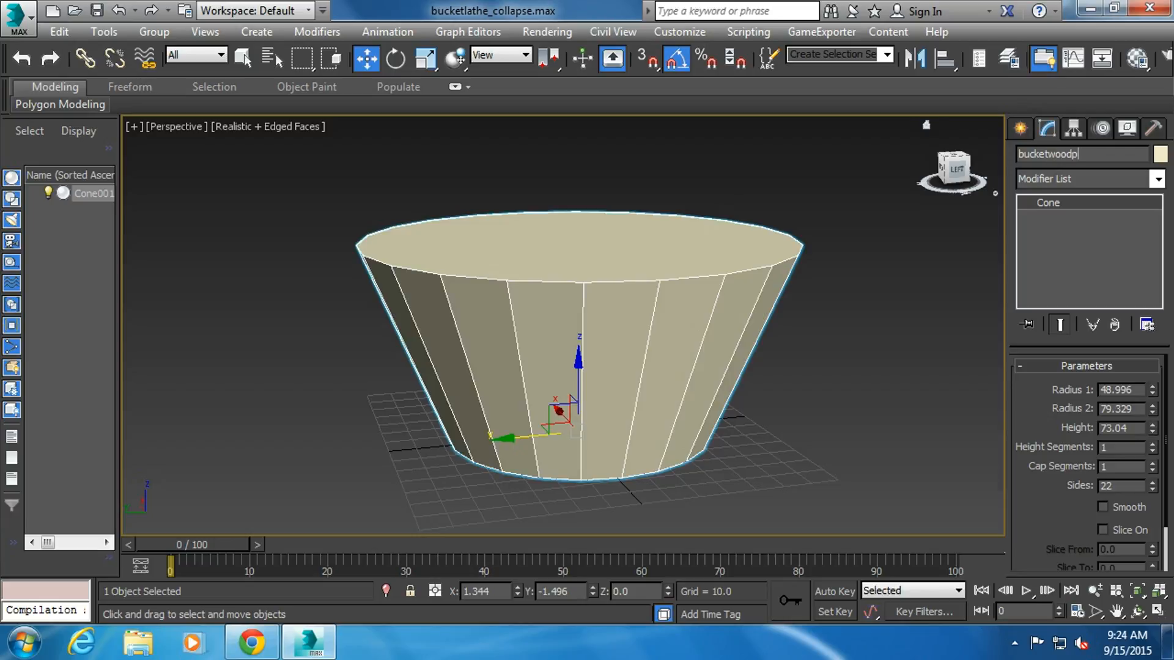
pyautogui.write('anels')
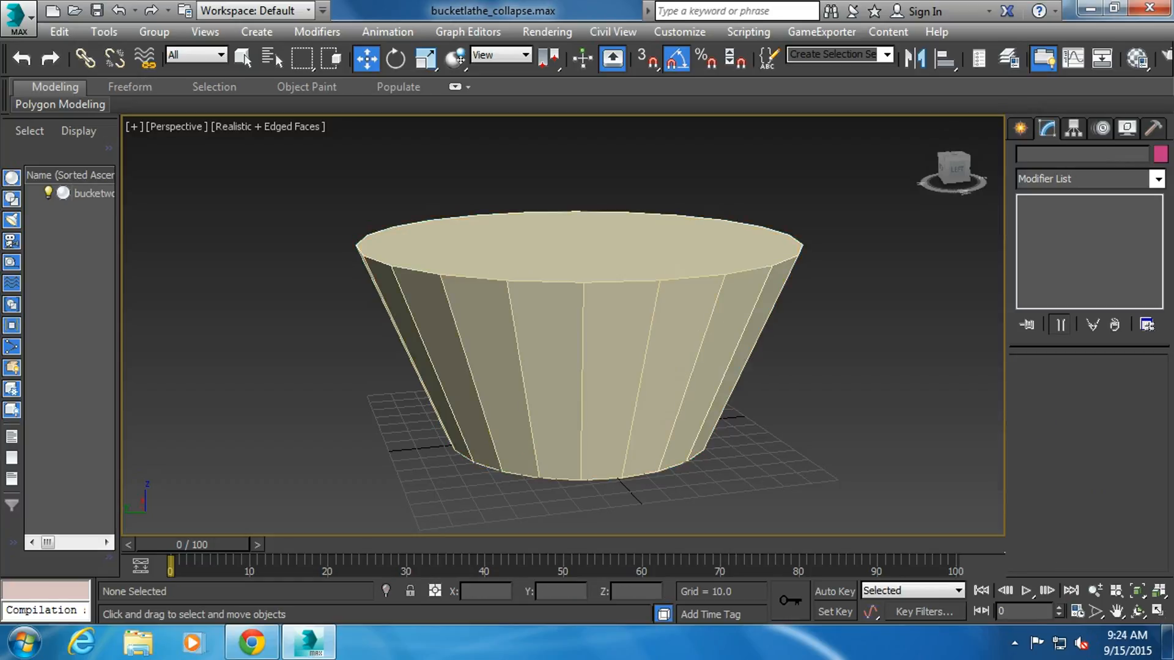
# - Save the scene as a new file named bucket
pyautogui.click(576, 338)
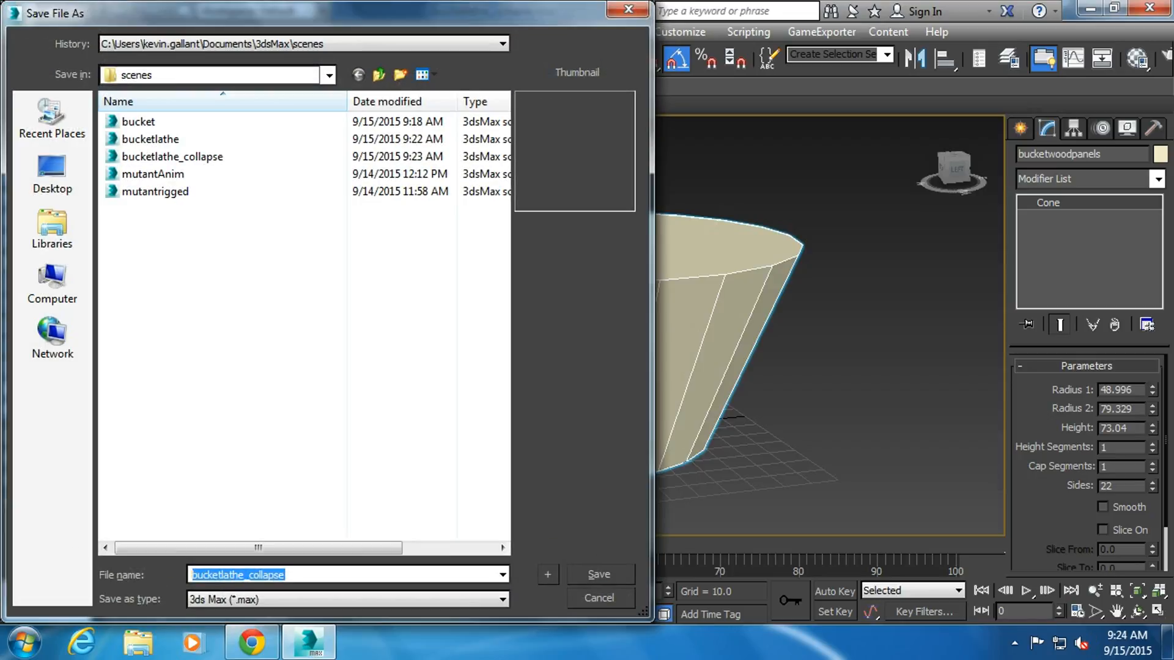
pyautogui.write('bucket')
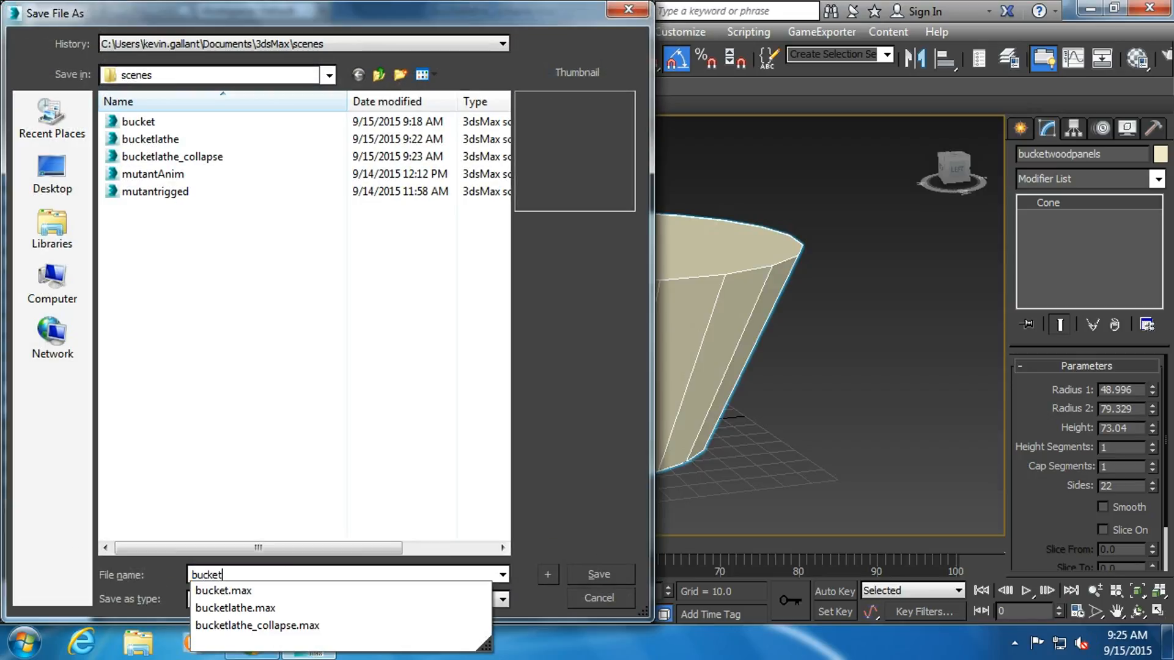
pyautogui.click(598, 575)
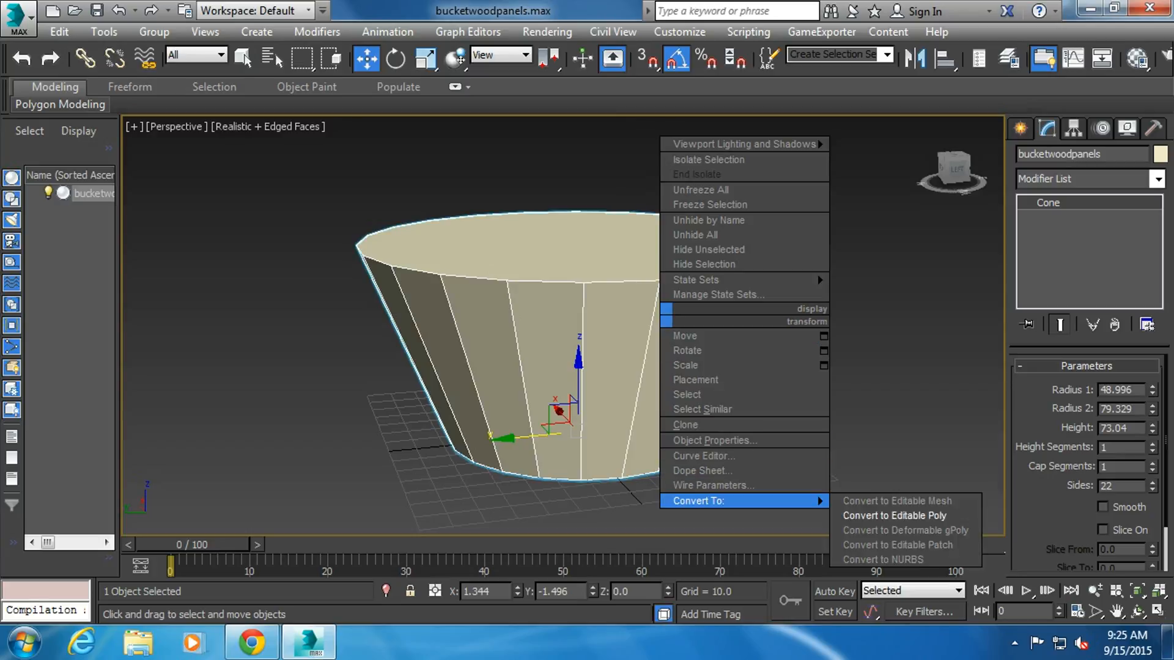
# - Convert the bucket cone to an editable poly
pyautogui.click(893, 515)
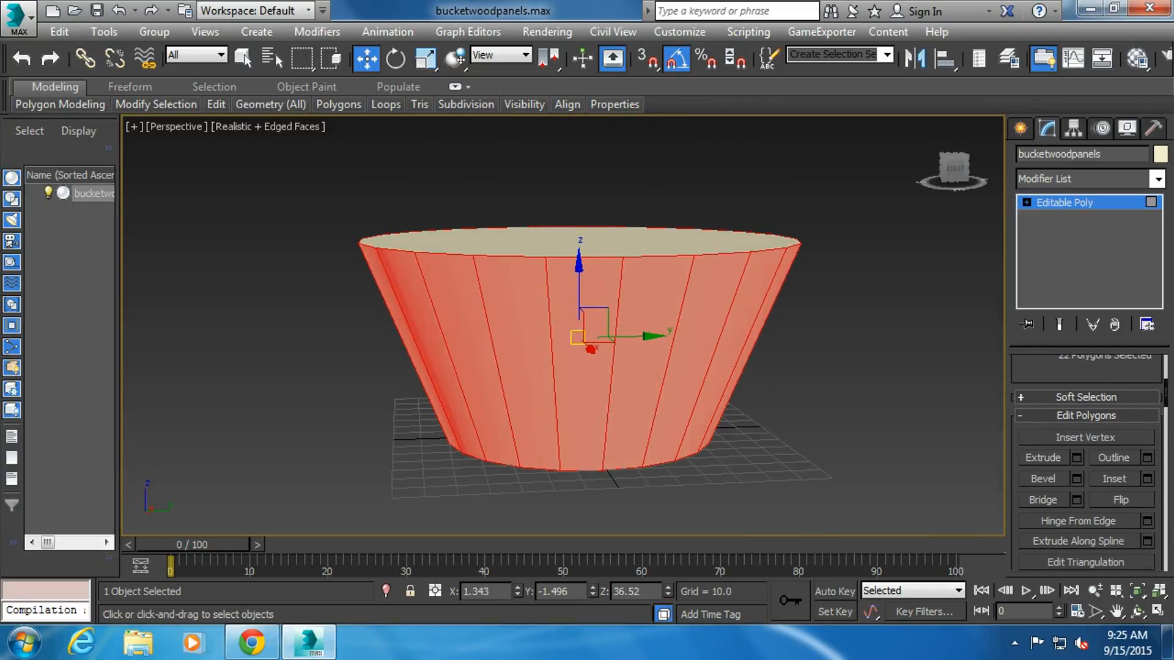
# - Extrude the 22 side faces By Polygon so they become separate plank panels
pyautogui.click(1042, 457)
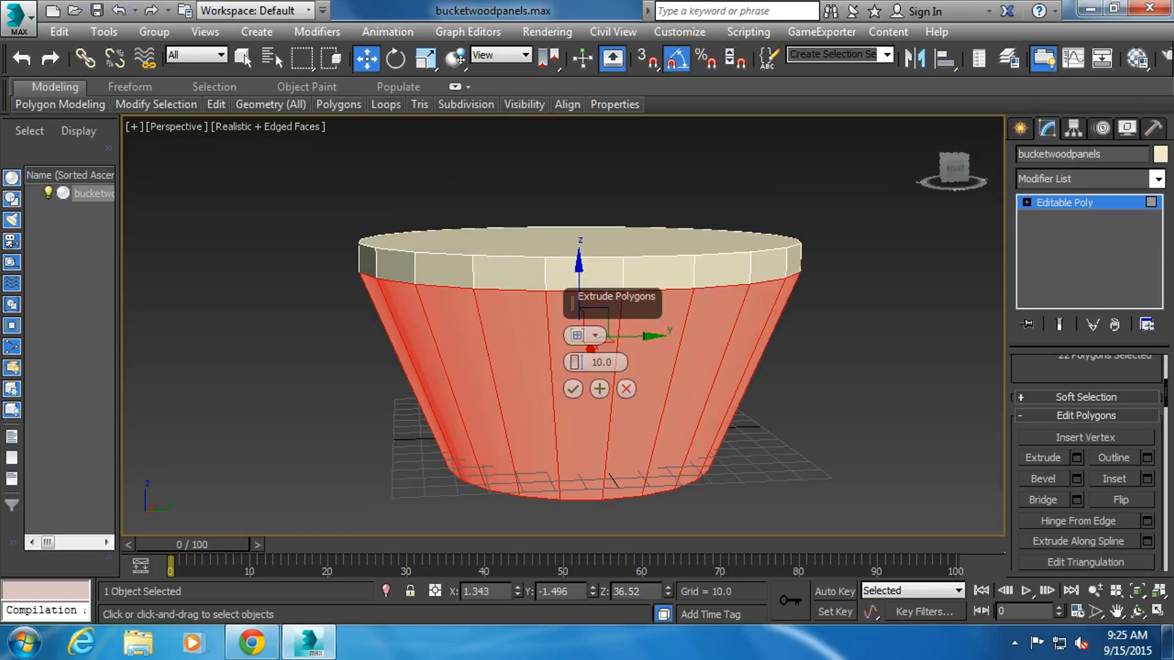
pyautogui.click(595, 335)
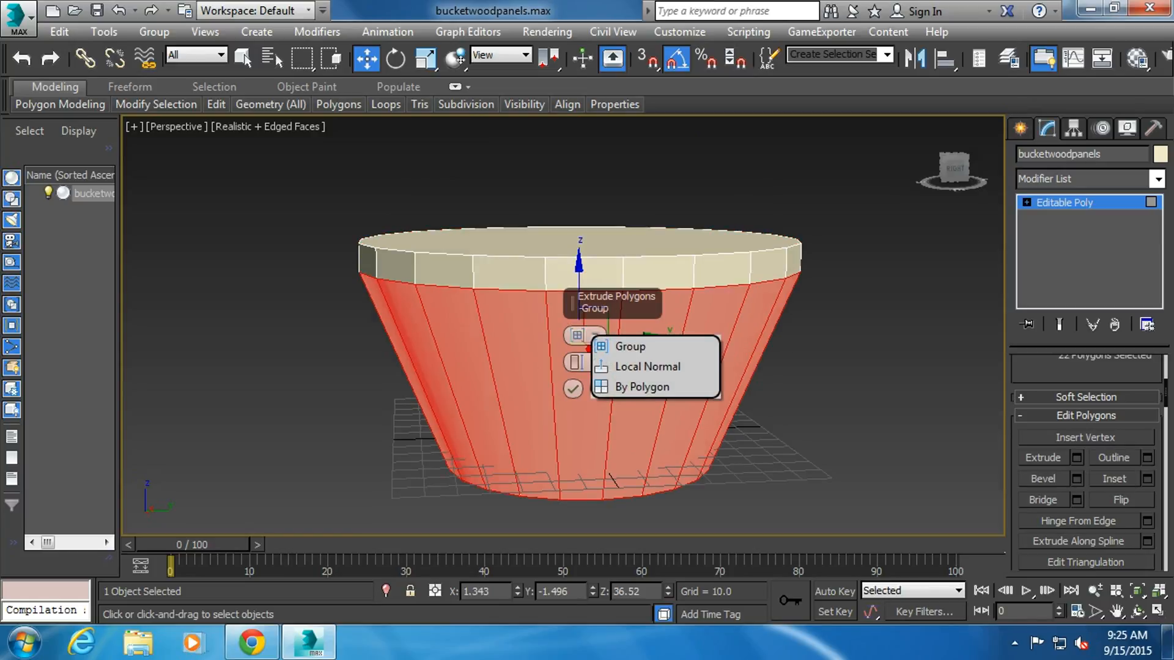
pyautogui.click(642, 387)
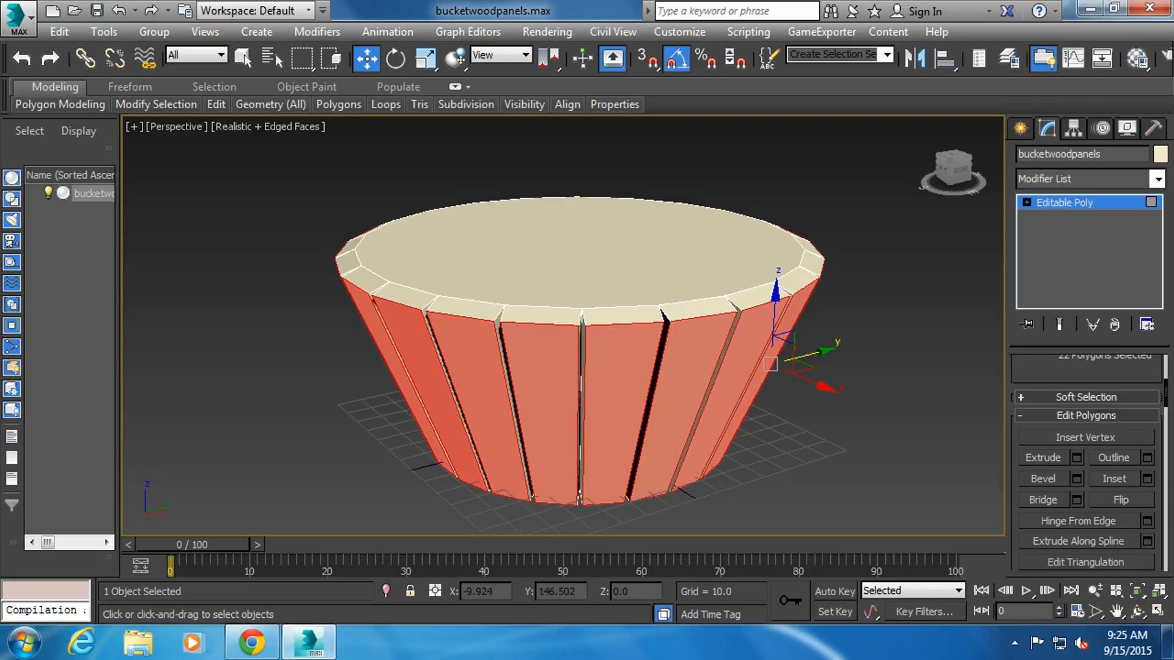
pyautogui.click(1026, 202)
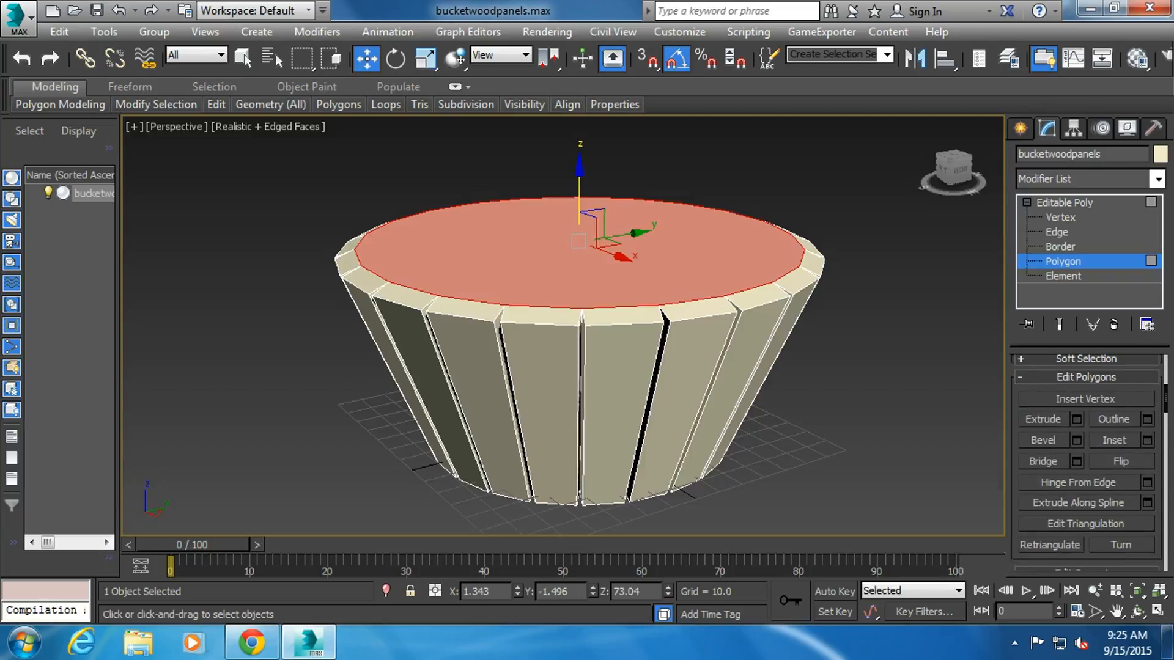
# - Inset the bucket's top polygon to leave a narrow rim around its edge
pyautogui.click(1146, 440)
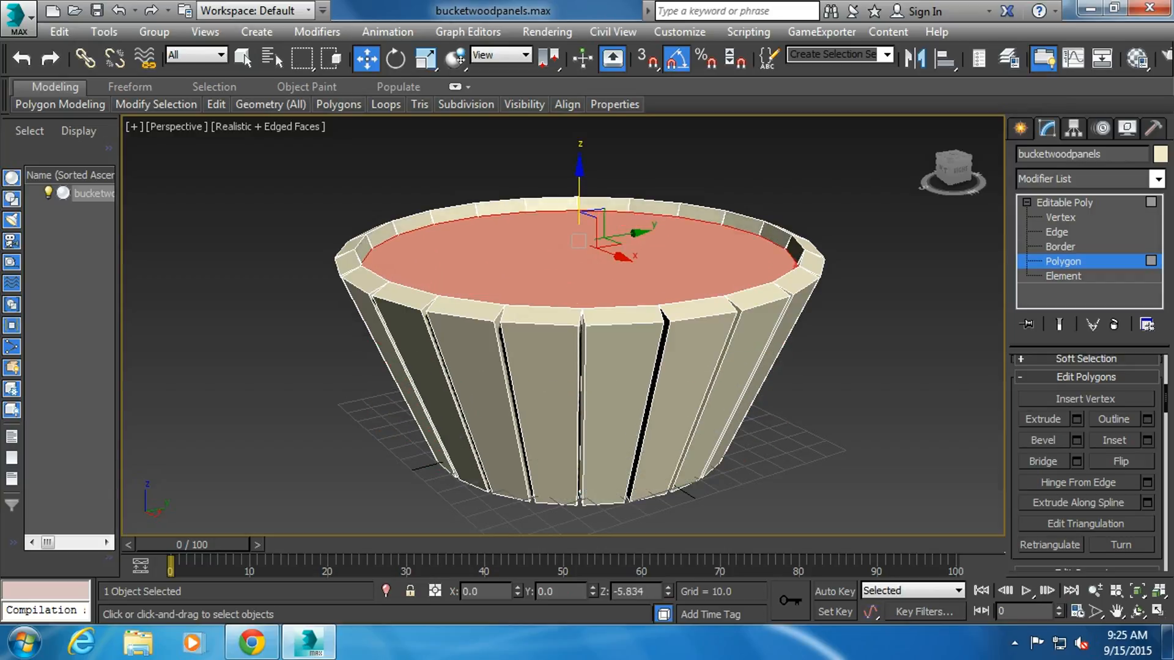
pyautogui.click(1042, 439)
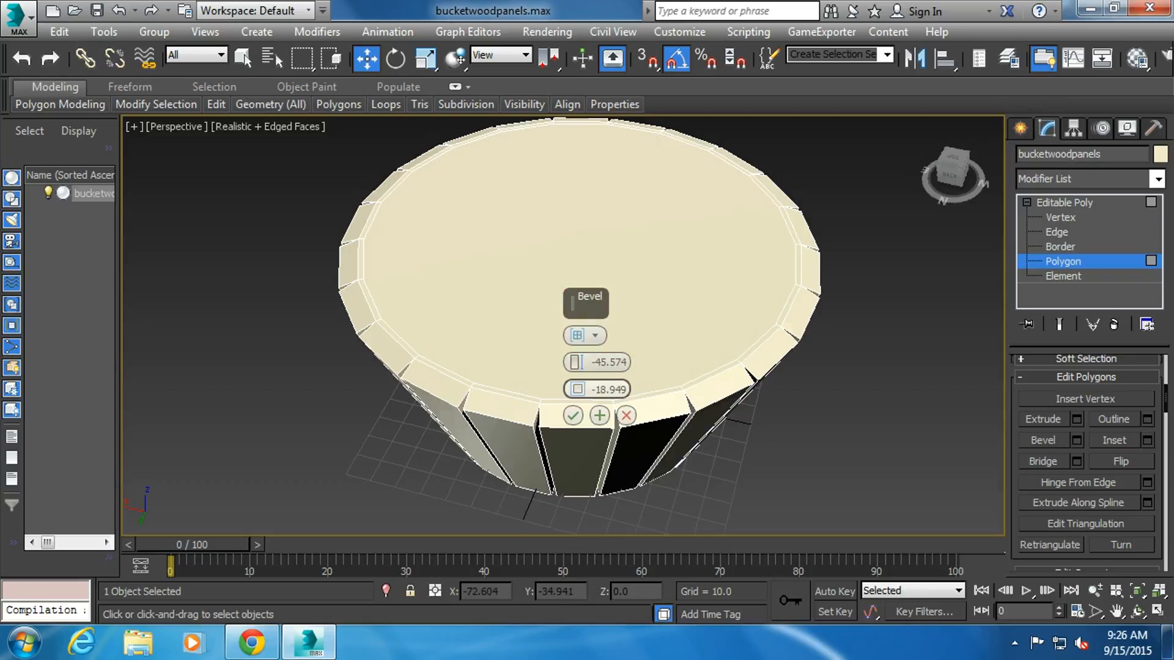
# - Bevel the inset top face inward with negative height and outline to hollow the bucket
pyautogui.click(572, 415)
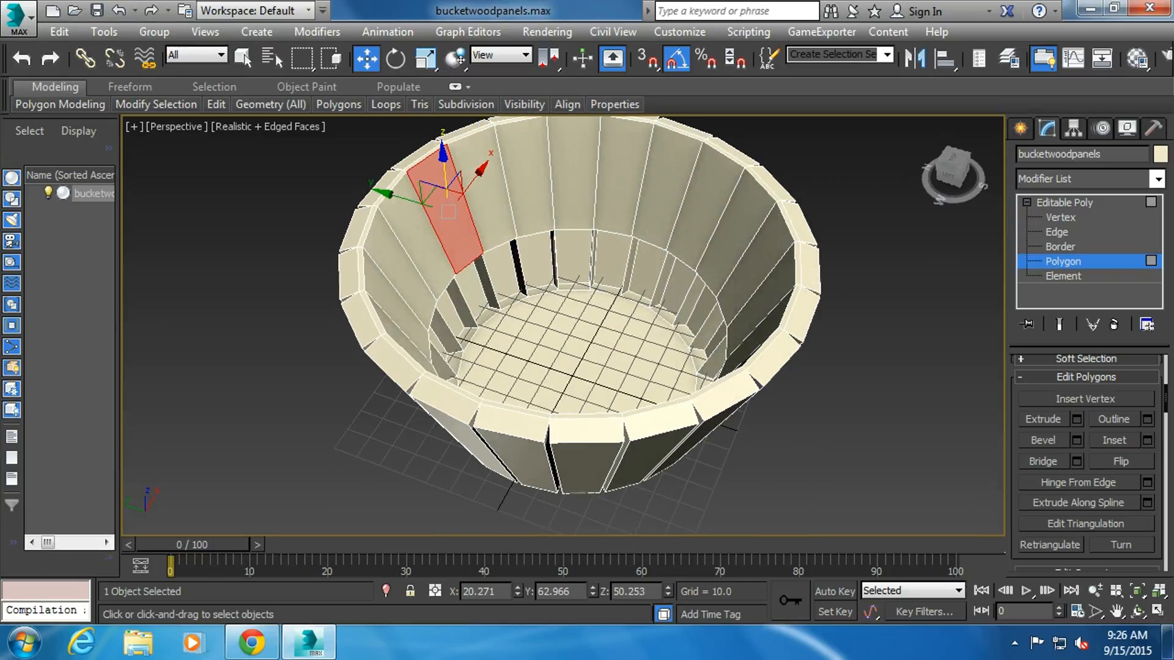
pyautogui.click(1057, 231)
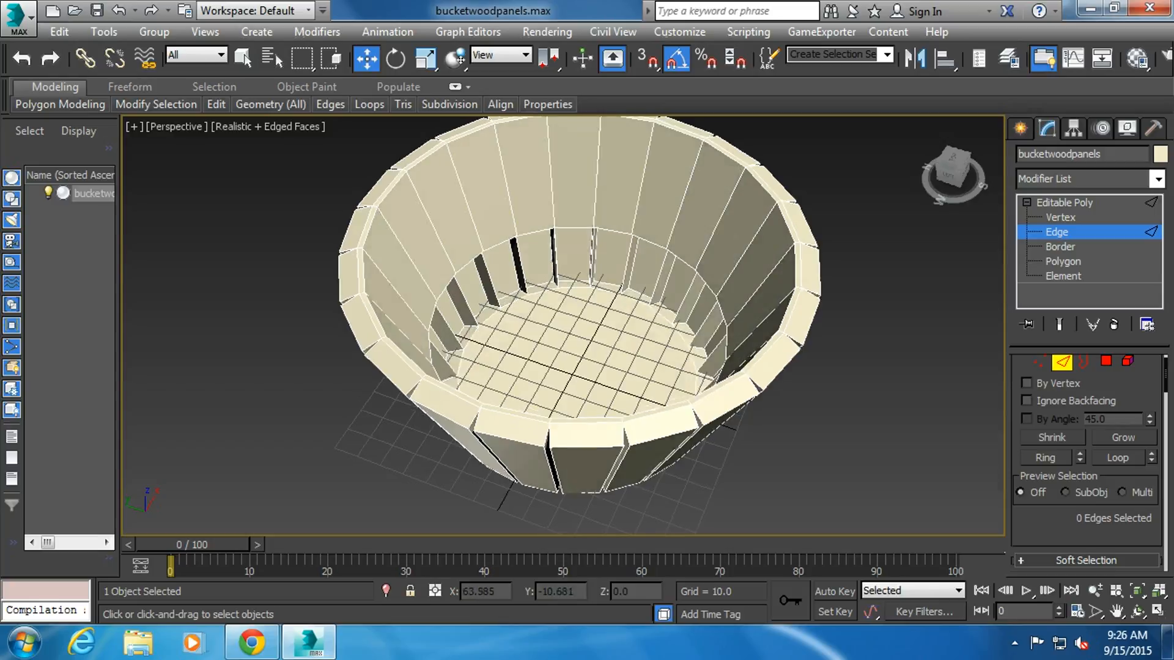